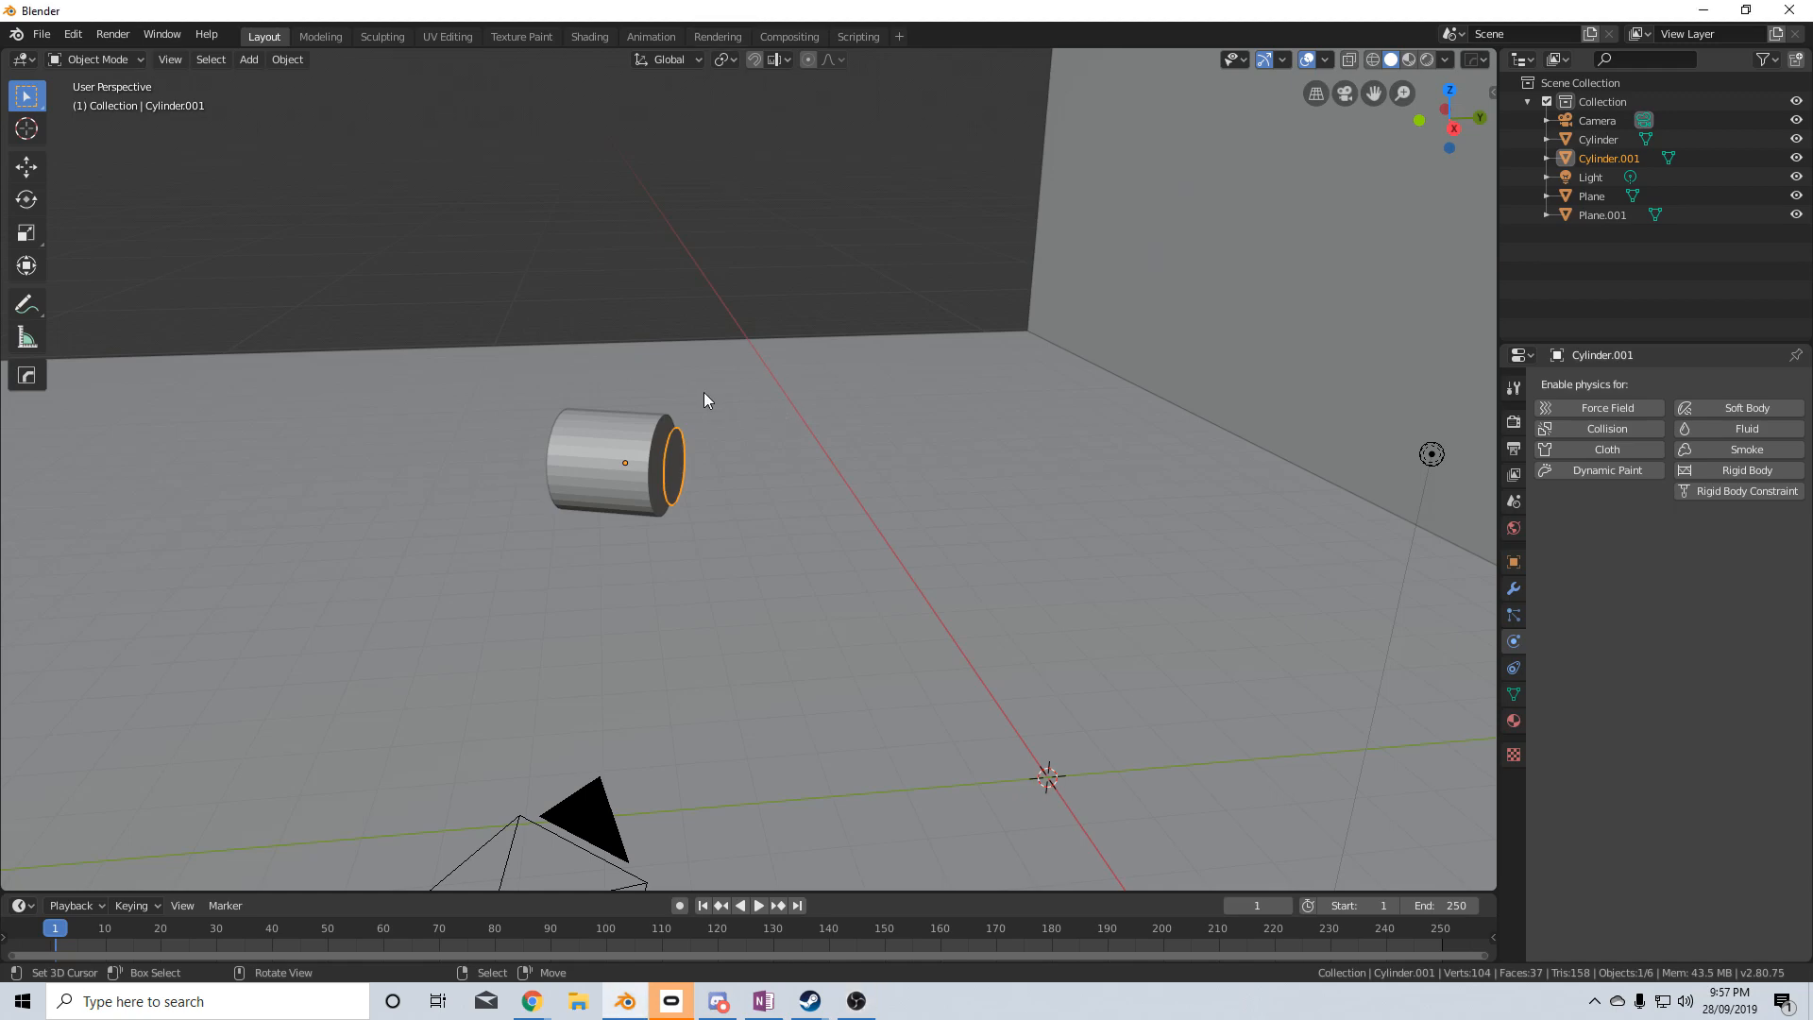
pyautogui.moveTo(755, 401)
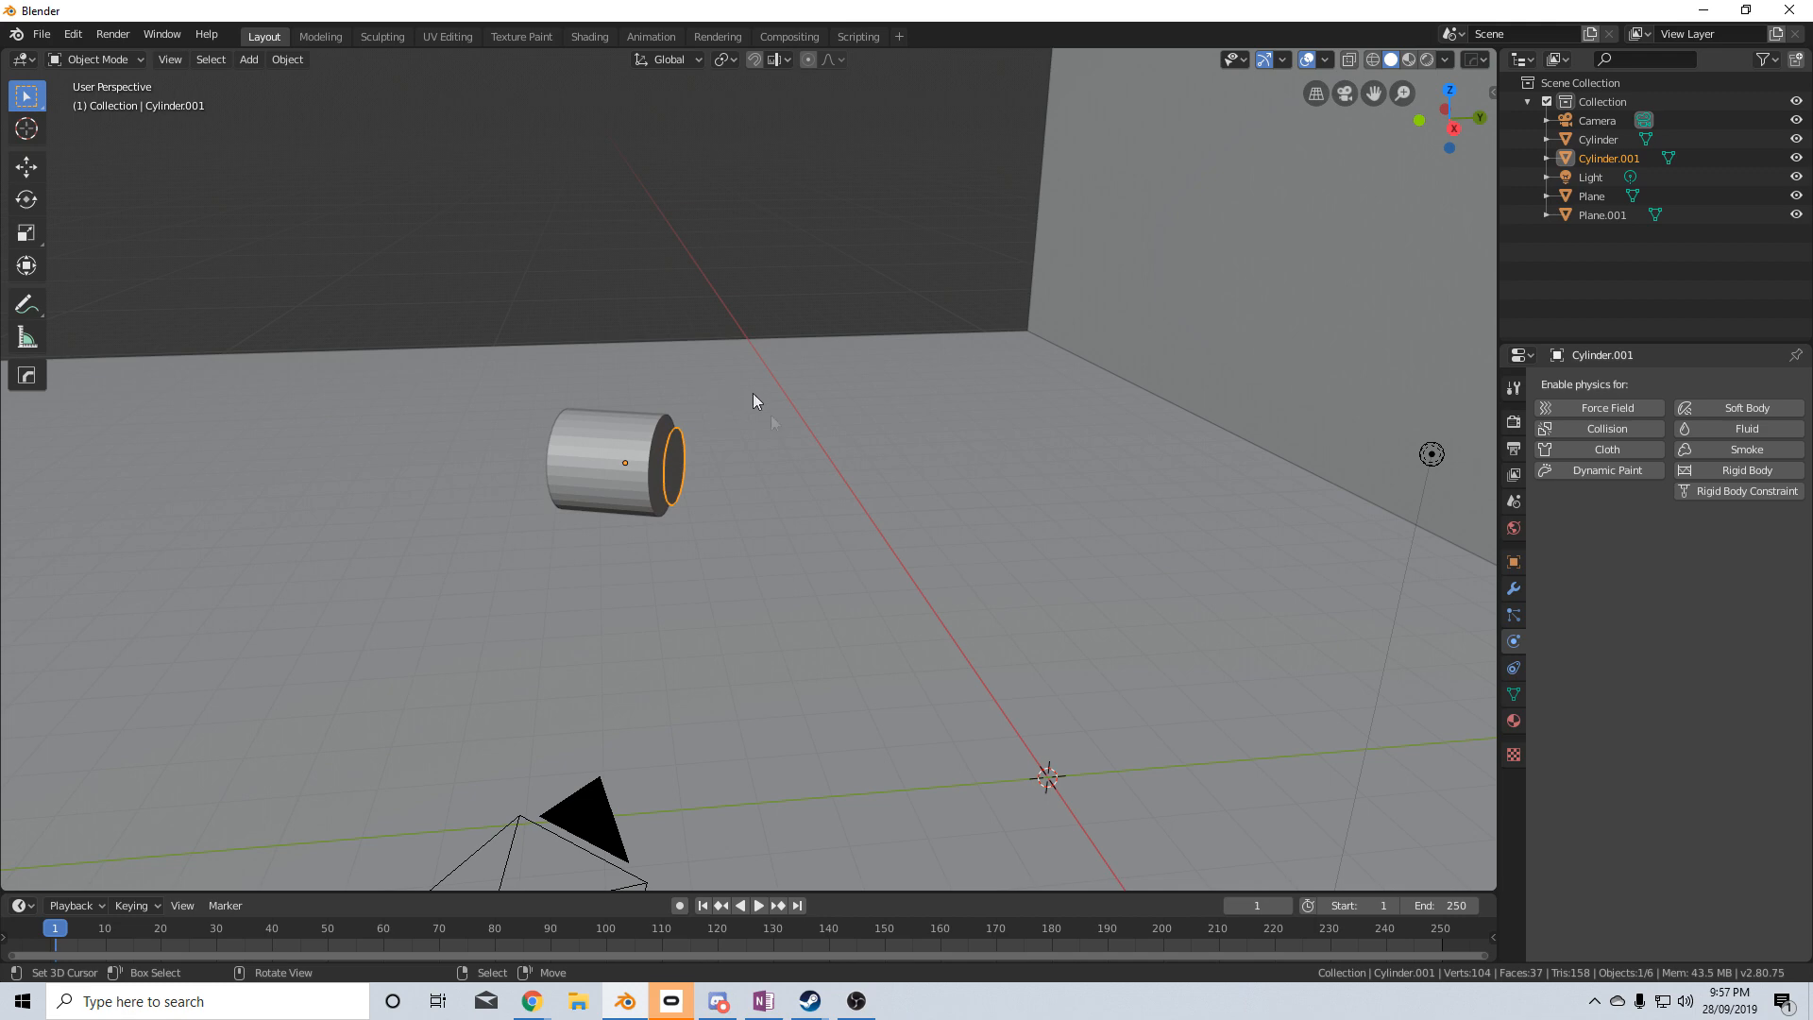
pyautogui.moveTo(672, 449)
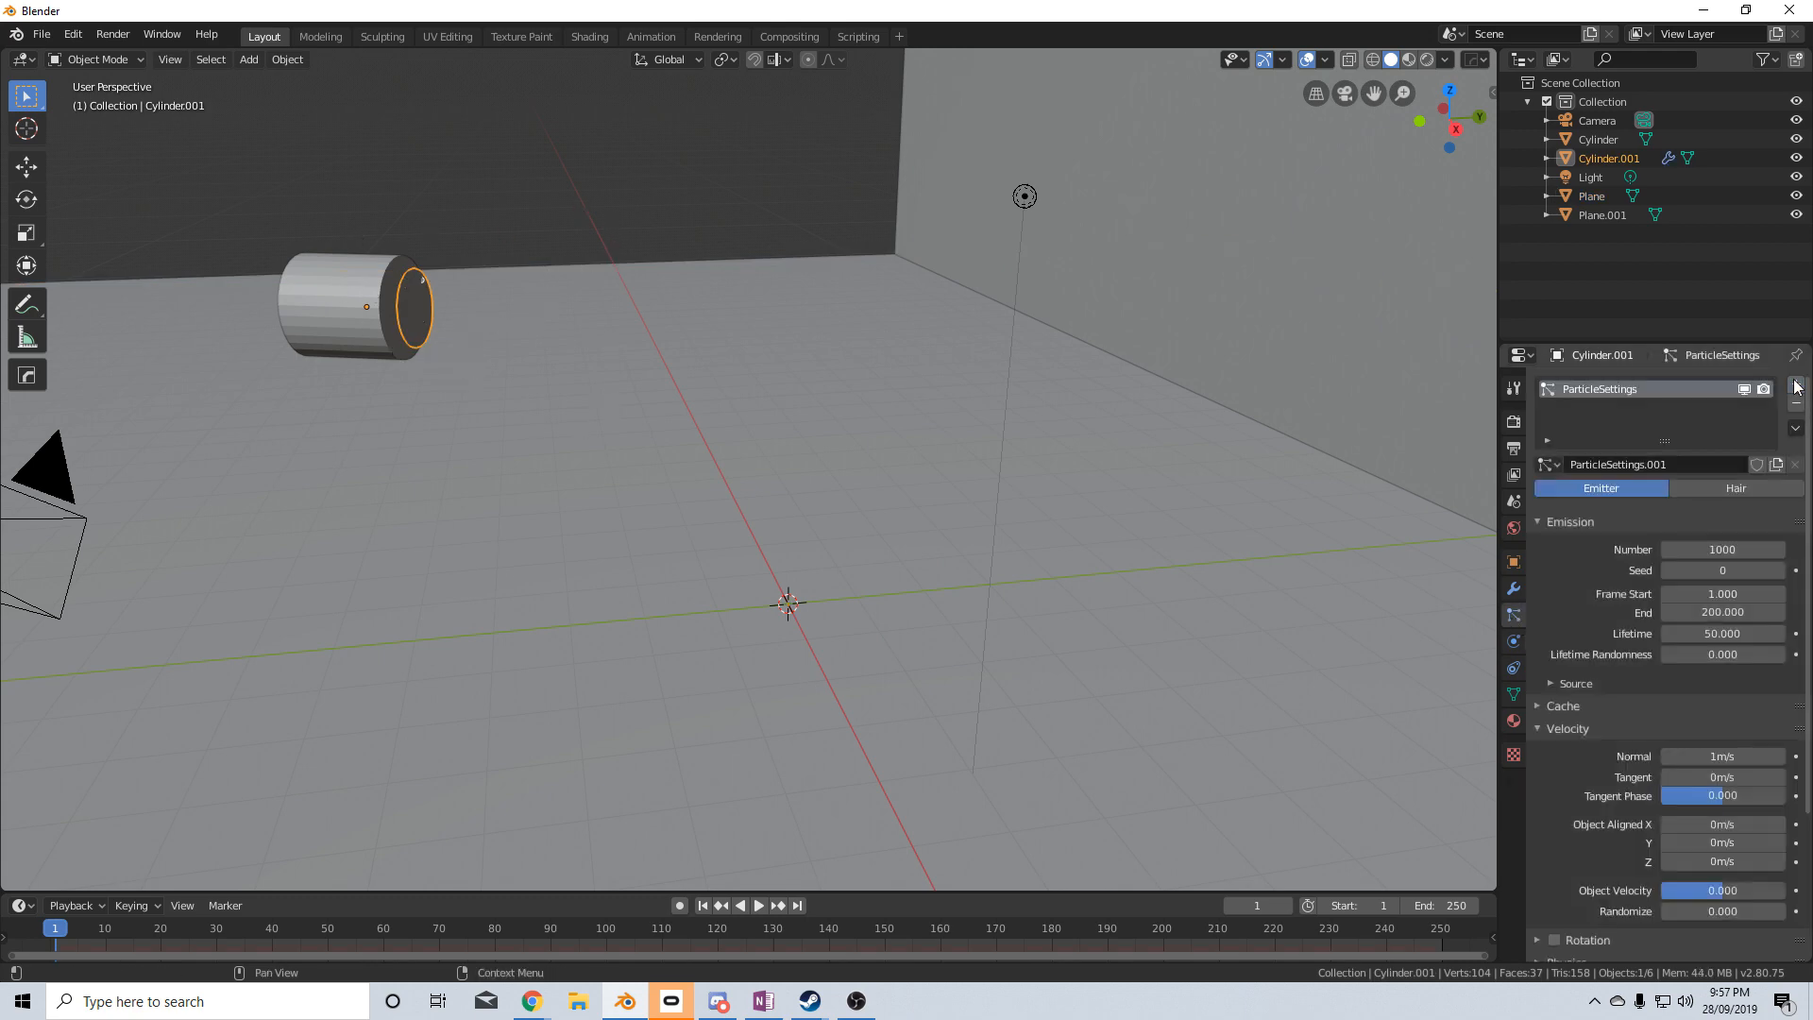
pyautogui.moveTo(1722, 549)
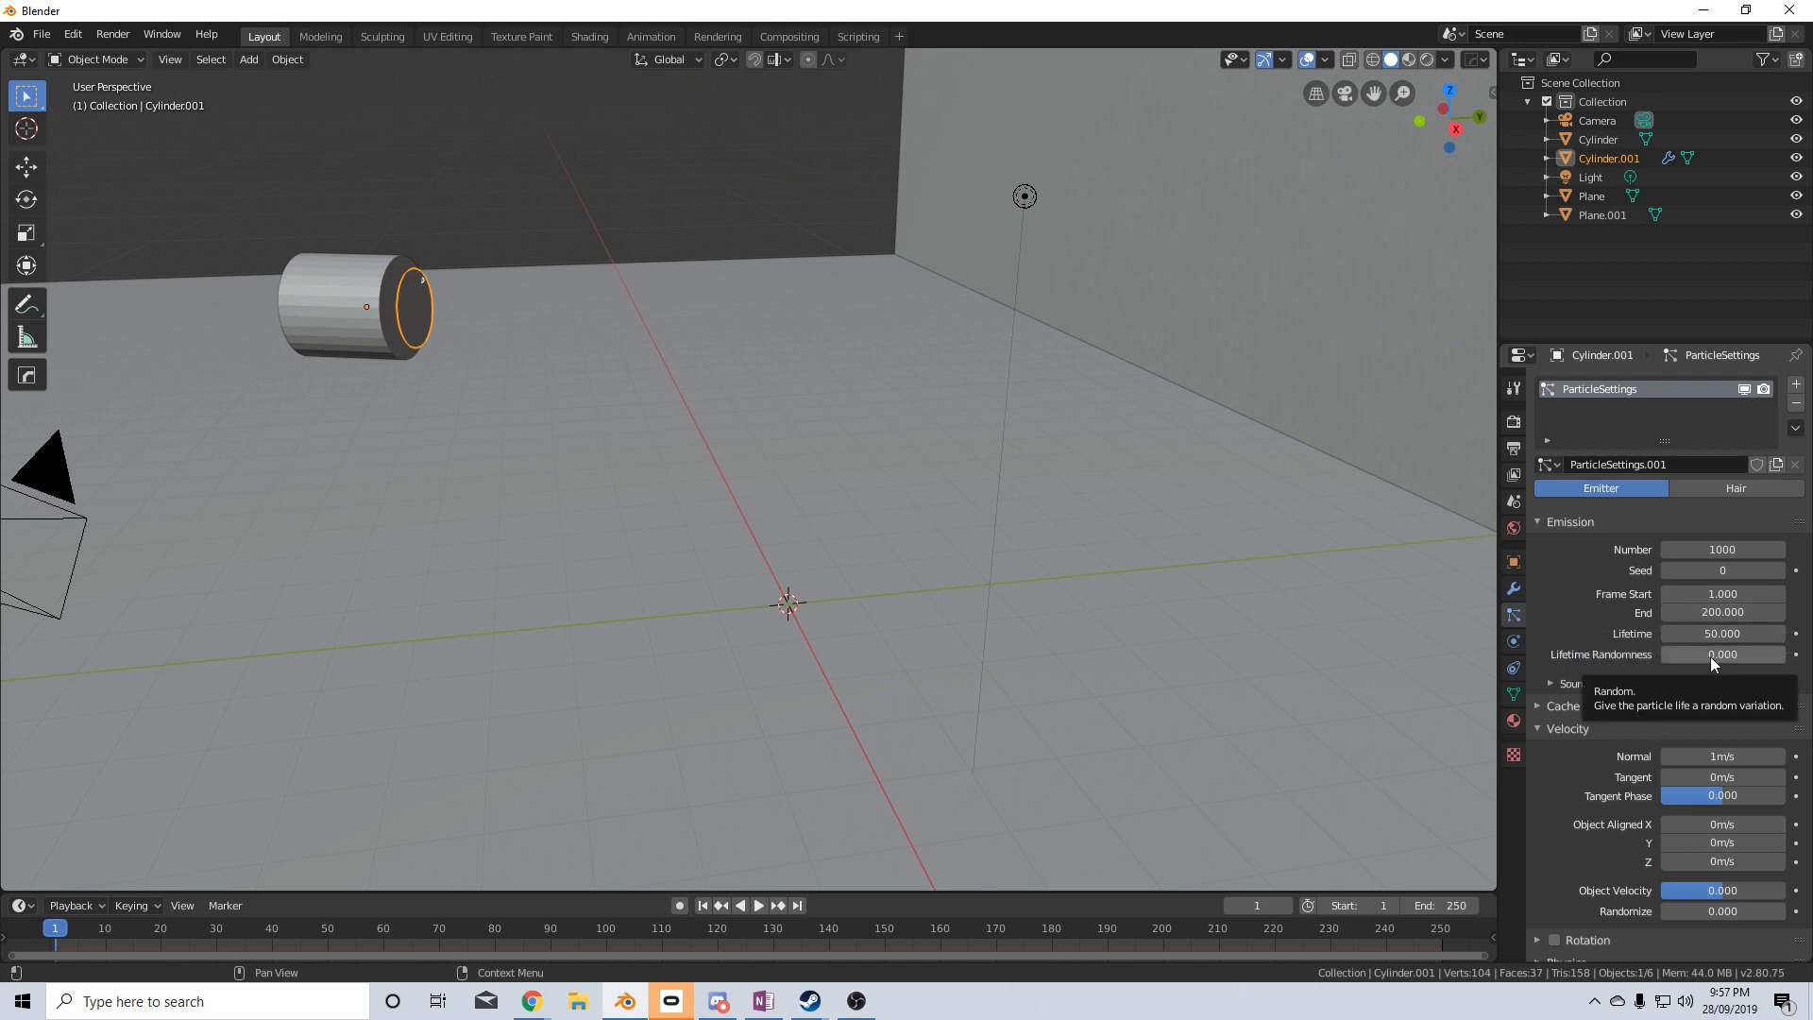
# Raise the particles' lifetime randomness on Cylinder.001 to 1.000
pyautogui.moveTo(1677, 655); pyautogui.dragTo(1770, 656)
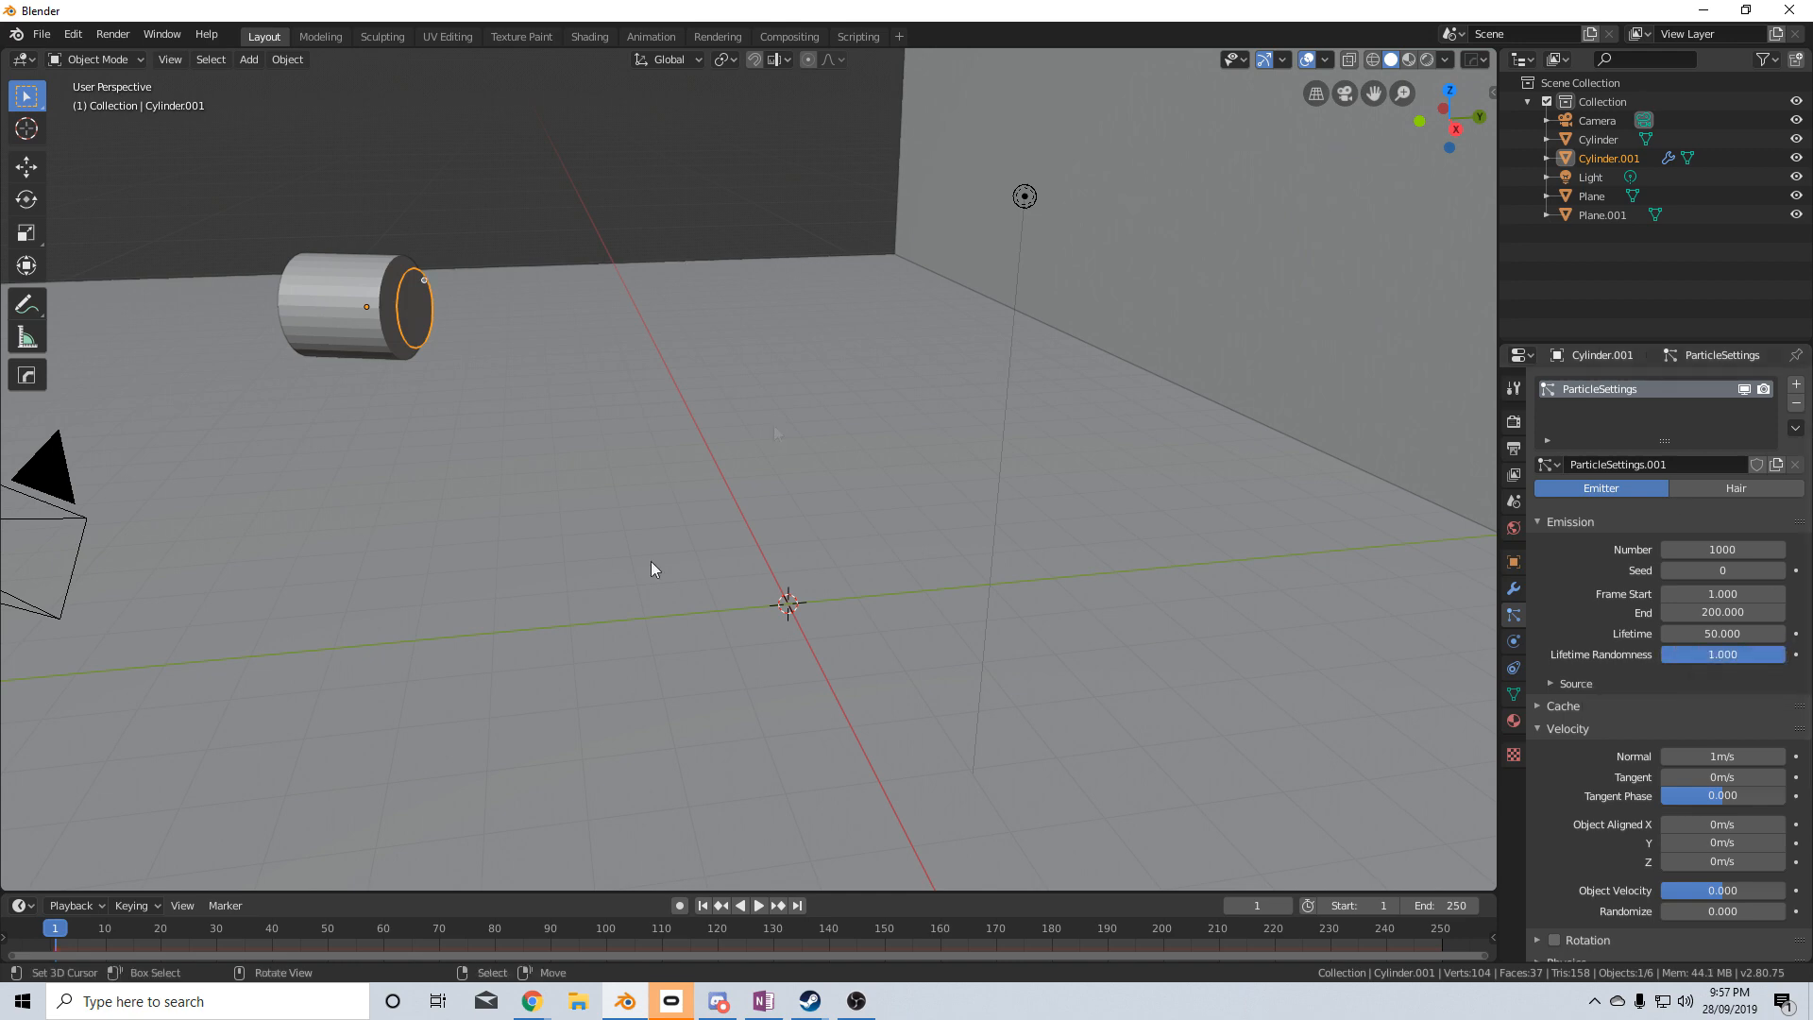
# Play the particle animation in the timeline
pyautogui.click(759, 905)
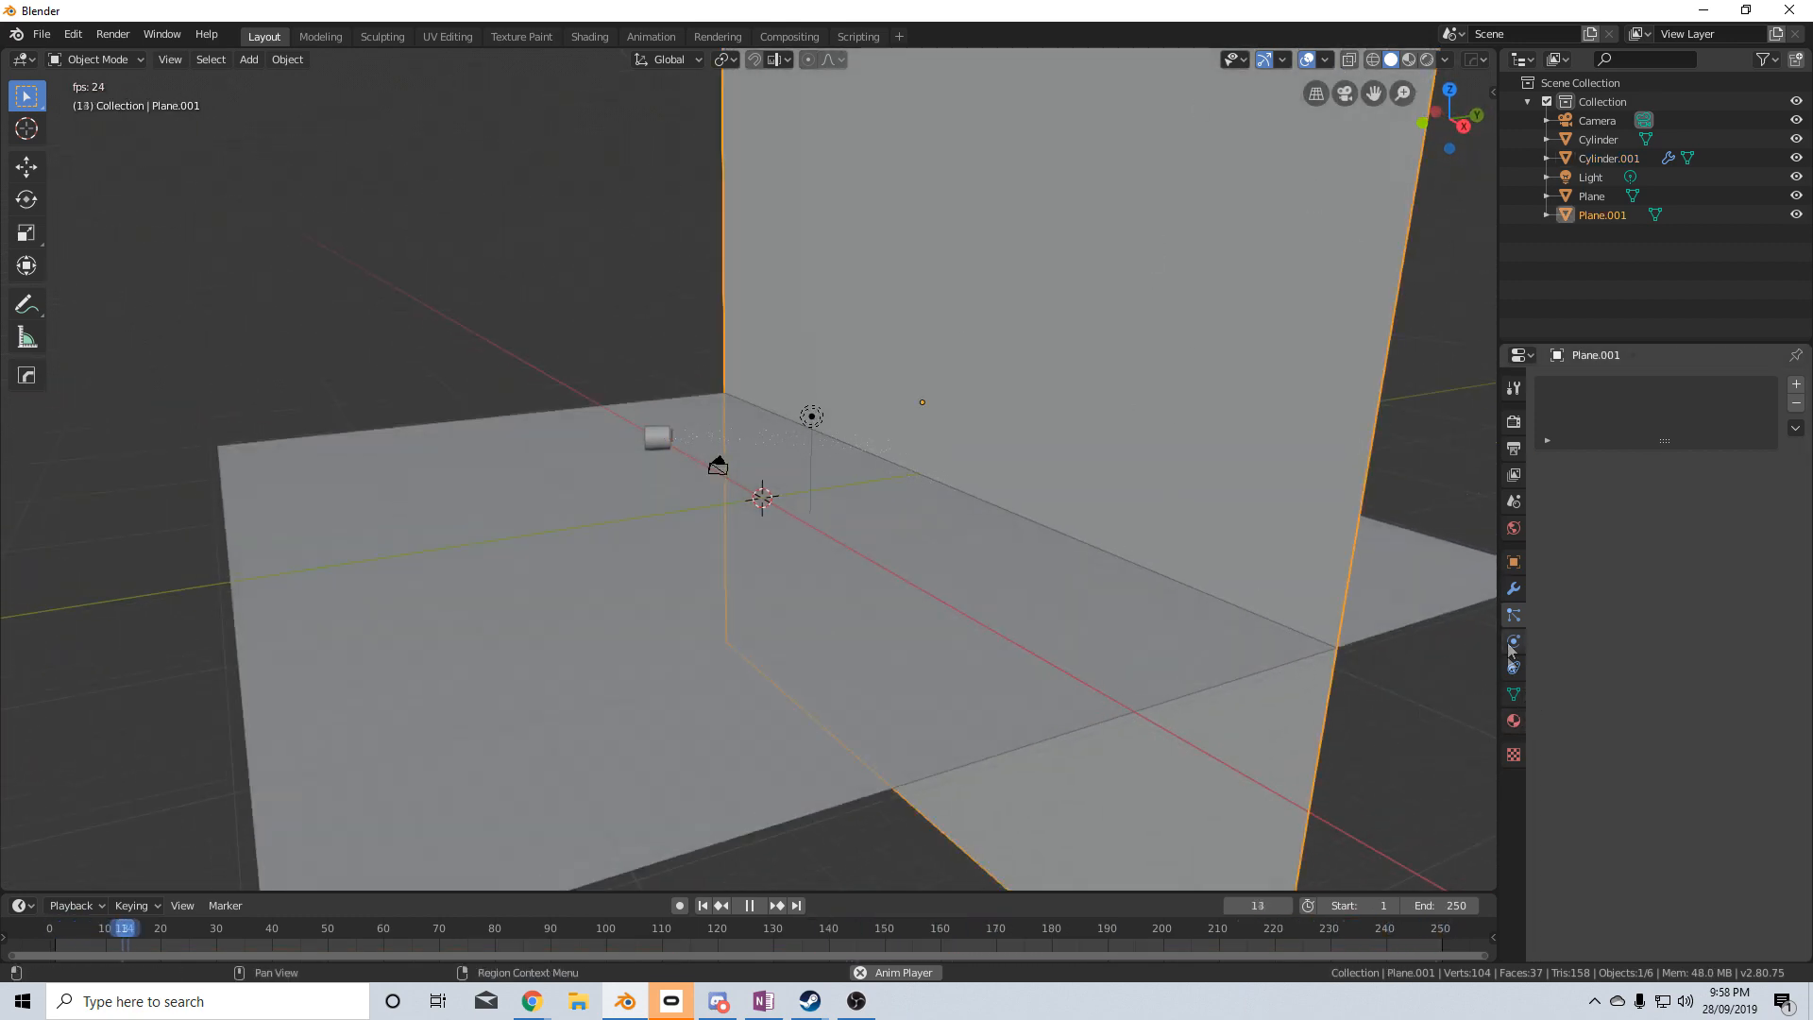
# Enable Collision physics on the wall (Plane.001) and the floor (Plane)
pyautogui.click(1513, 640)
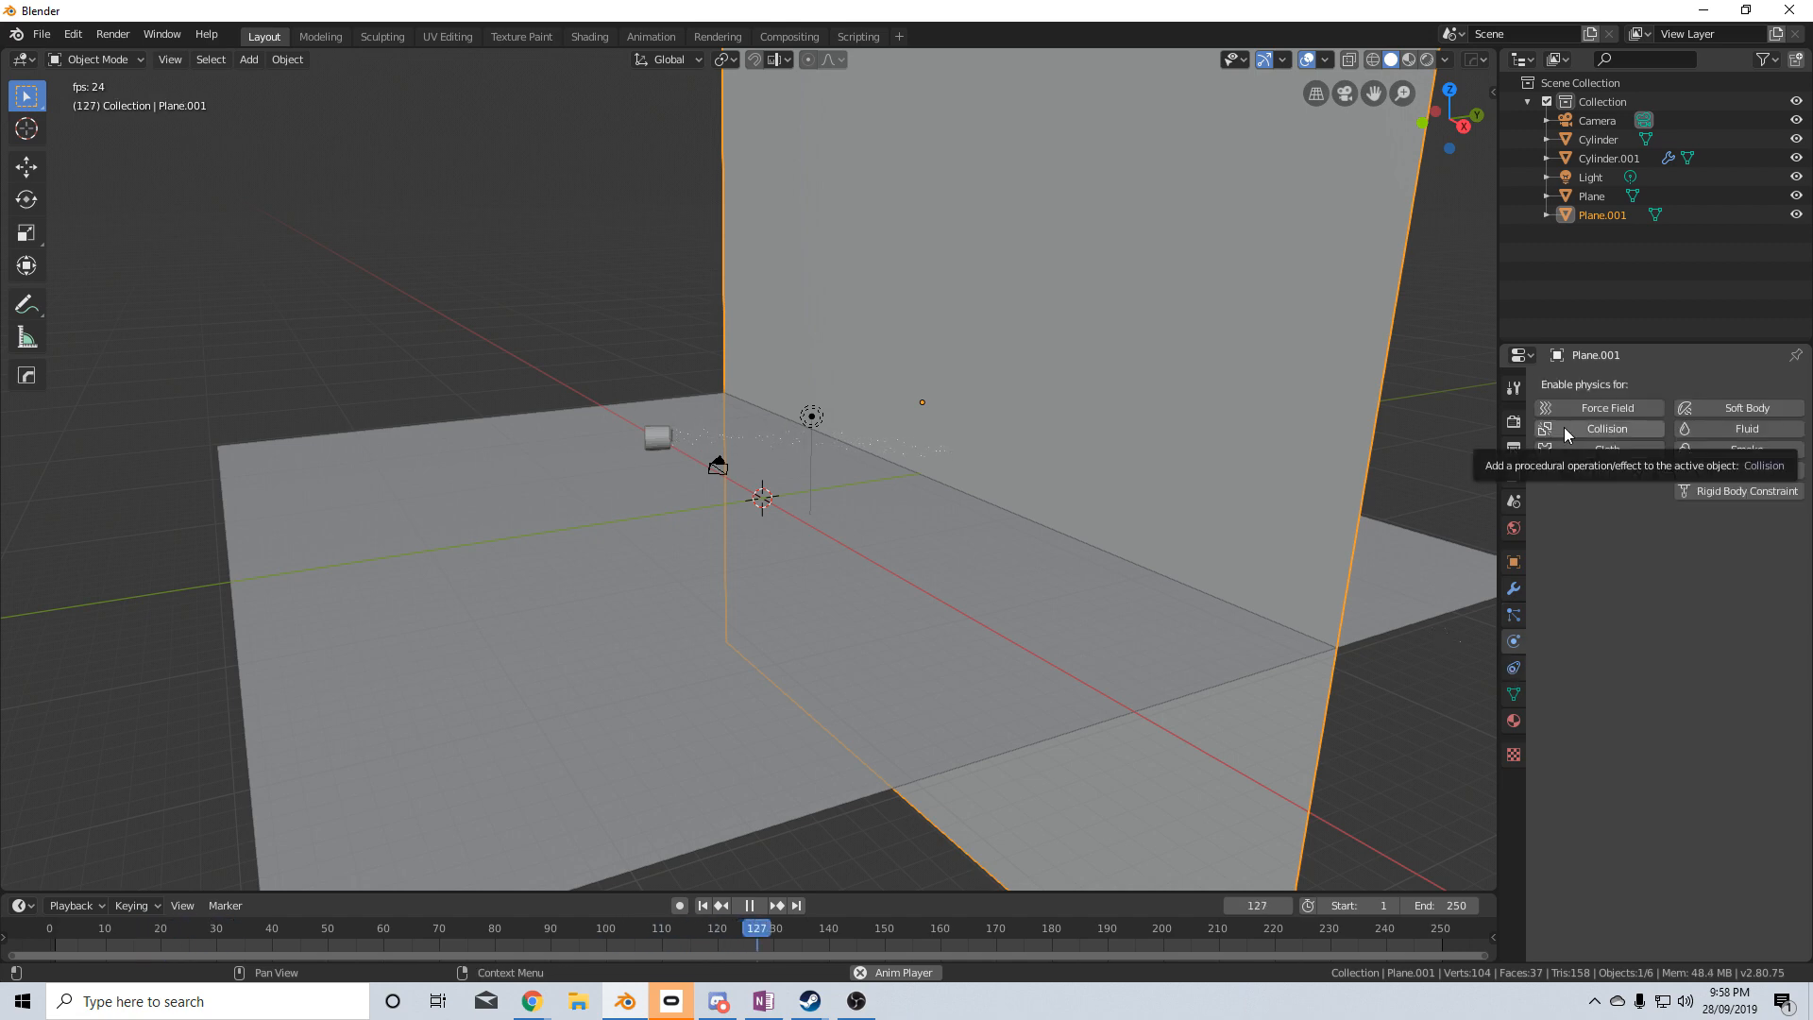
pyautogui.click(1605, 427)
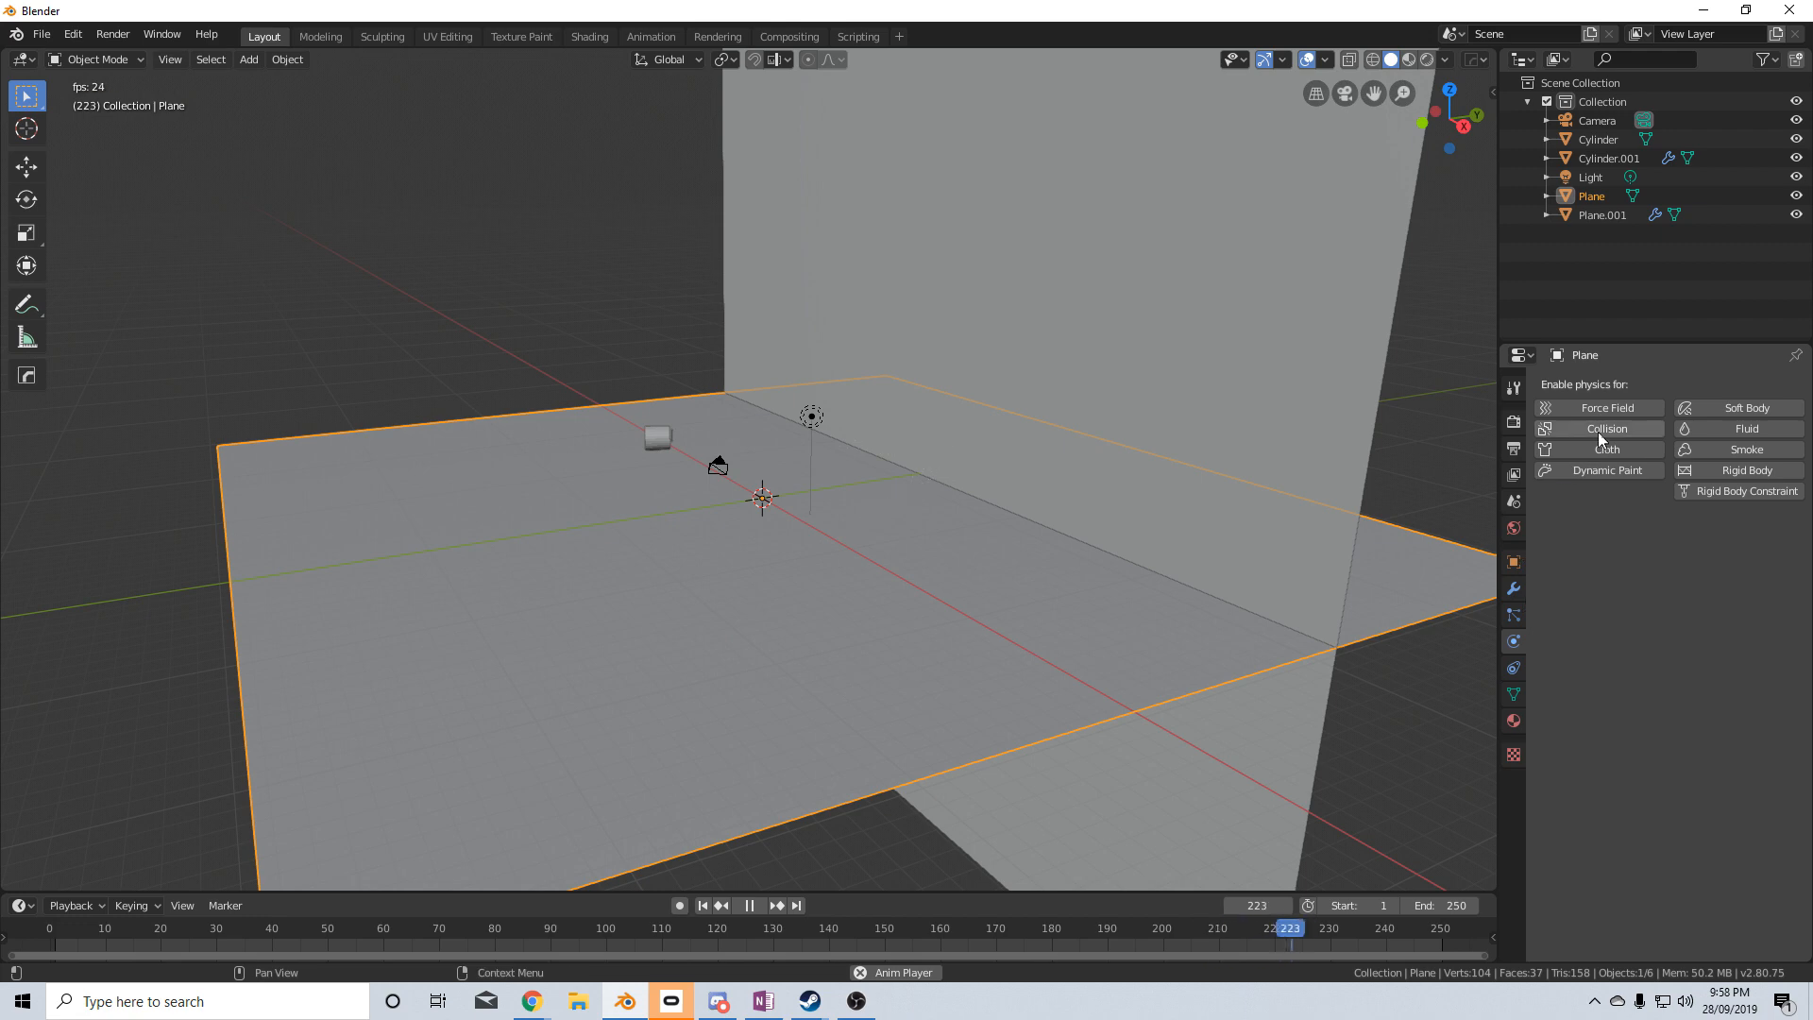
pyautogui.click(1606, 427)
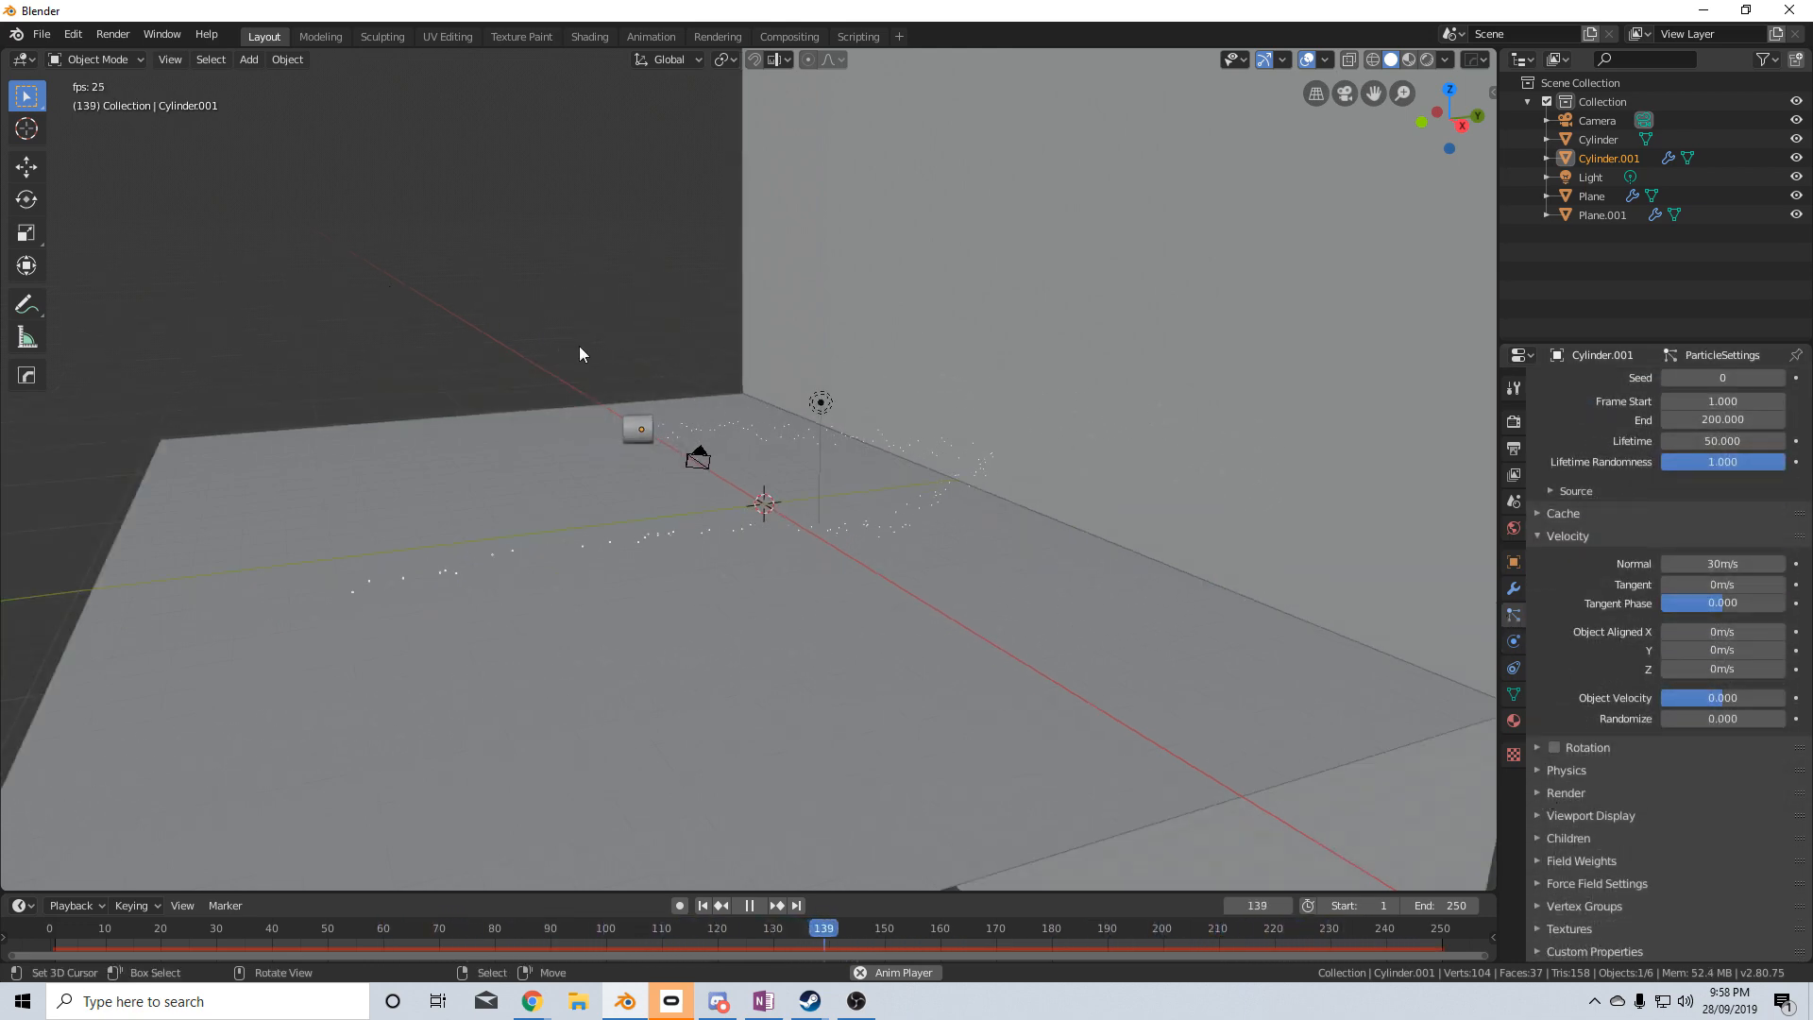
# Add an Ico Sphere mesh to the scene from the Add menu
pyautogui.click(249, 58)
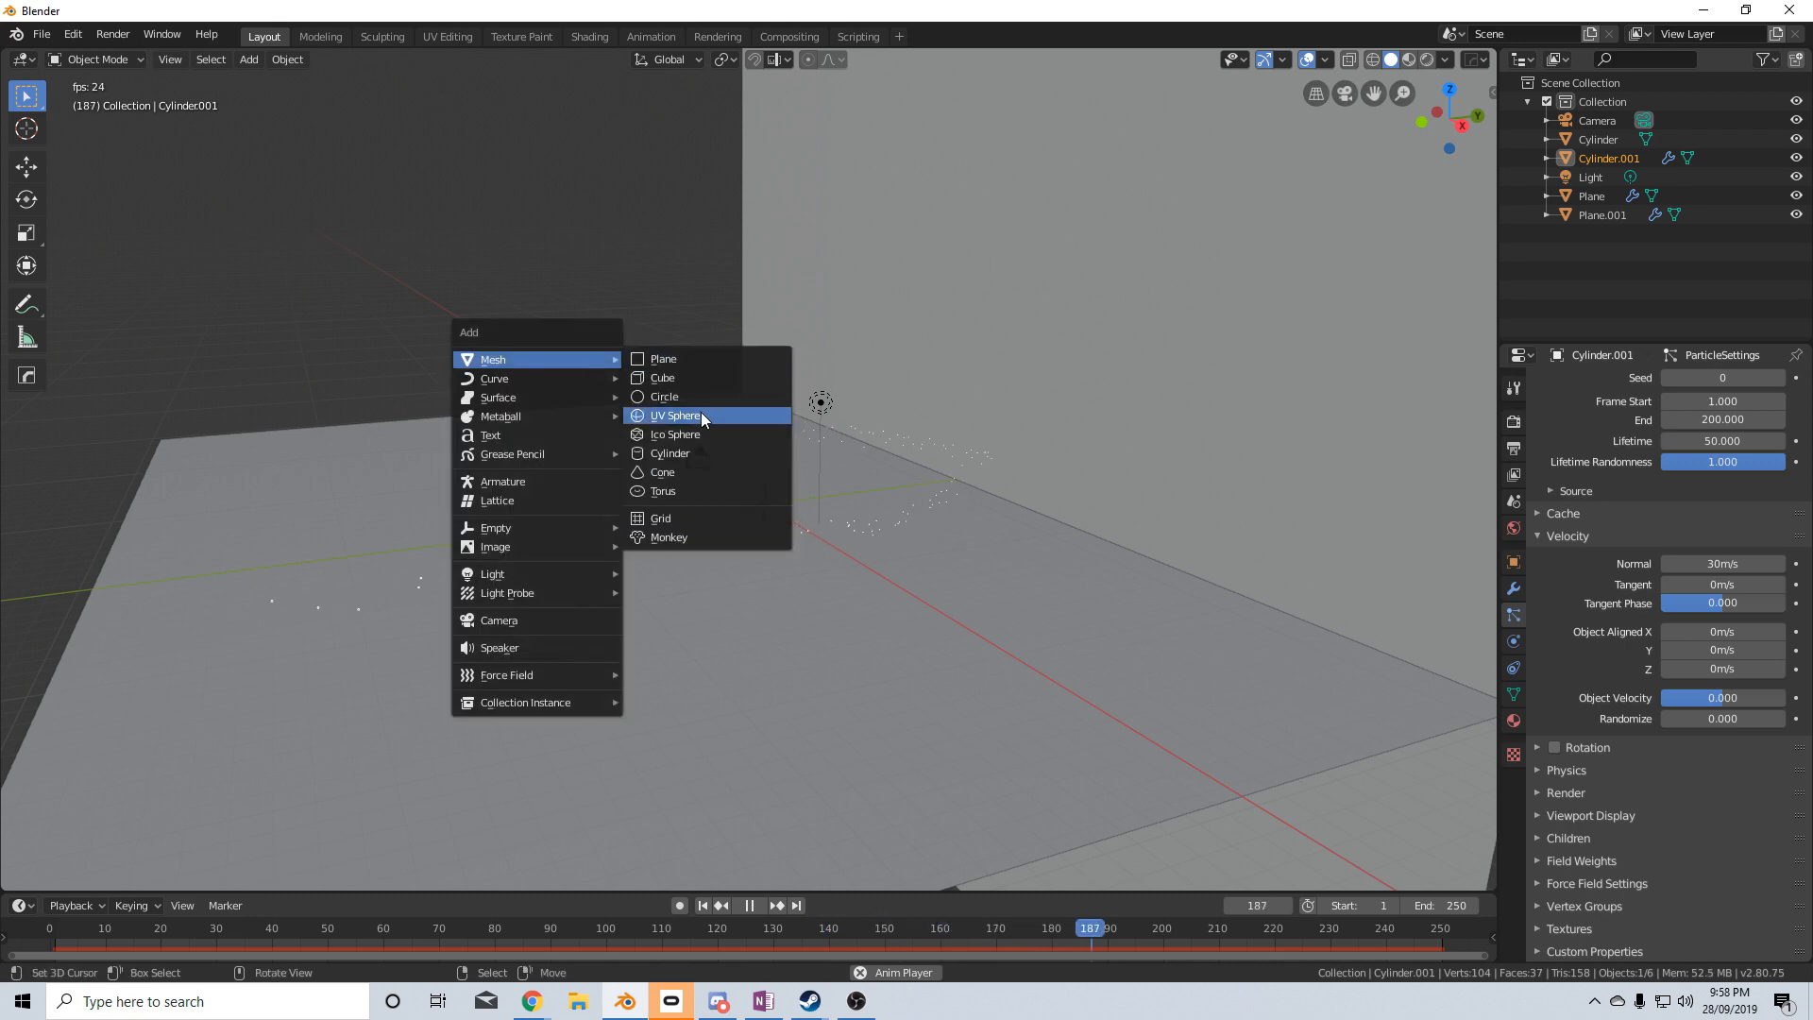
pyautogui.click(676, 434)
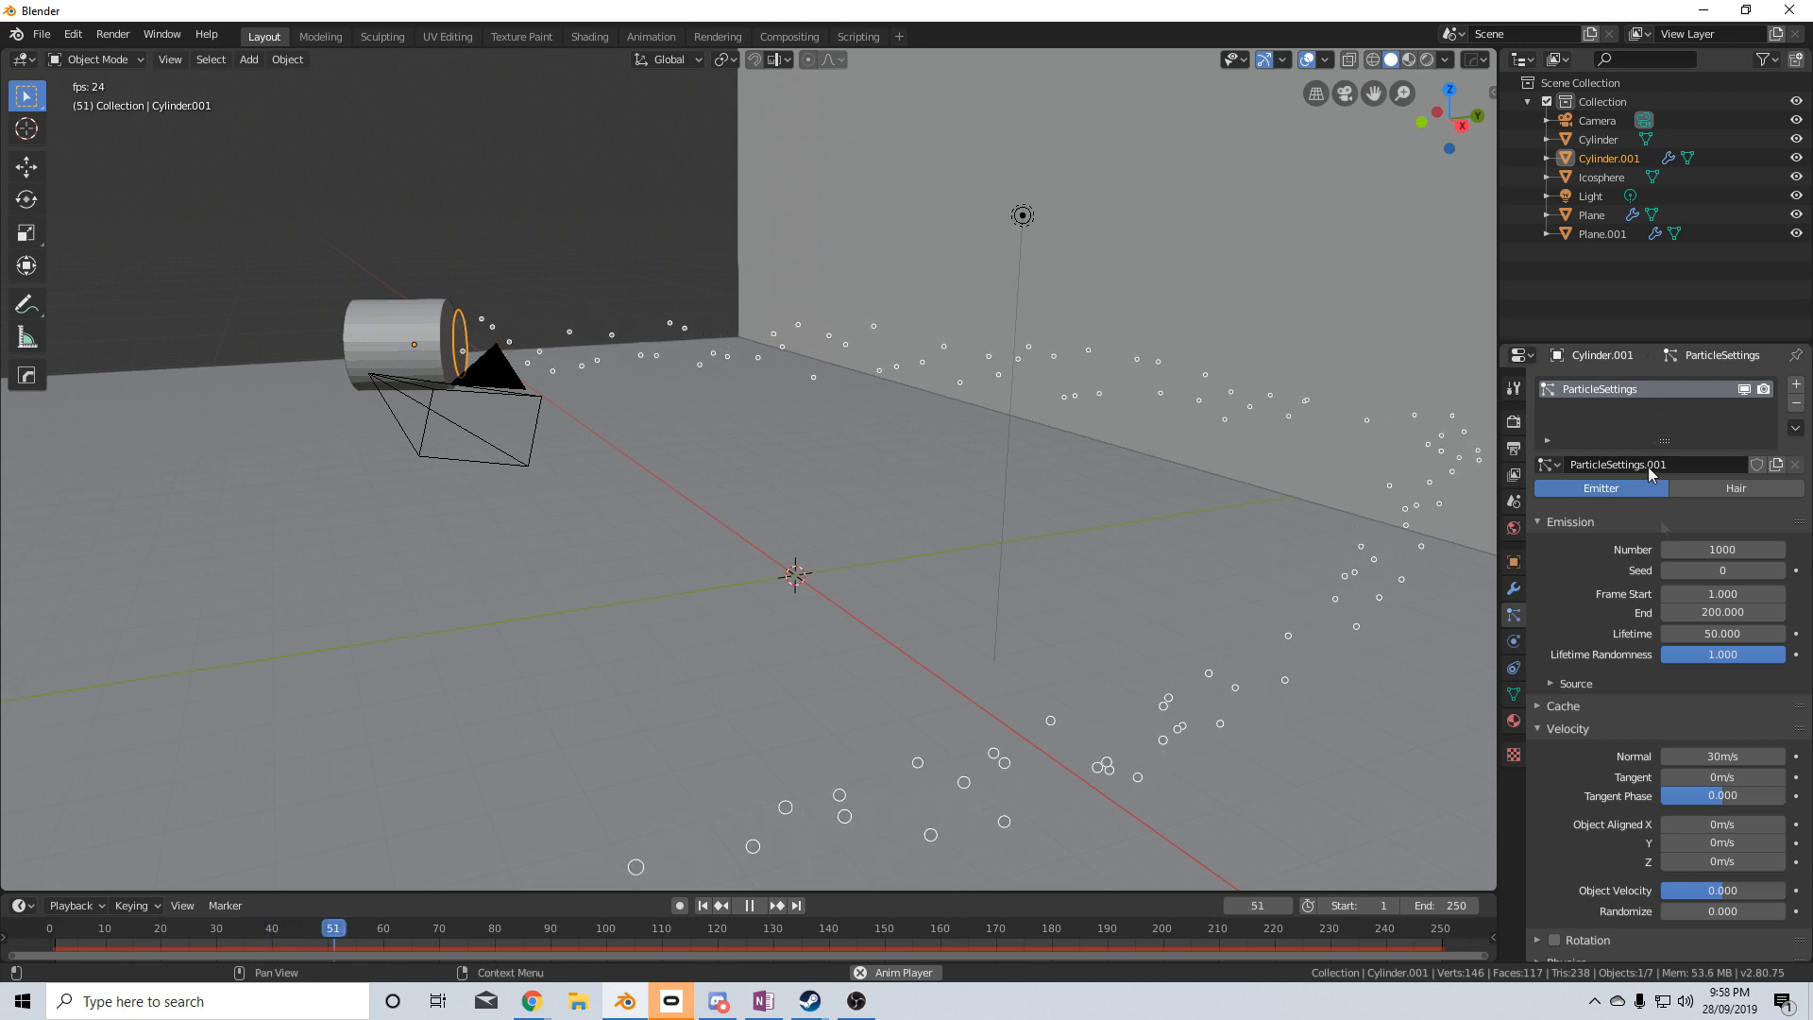
# Play back the animation with particles rendered as Icosphere objects
pyautogui.click(750, 904)
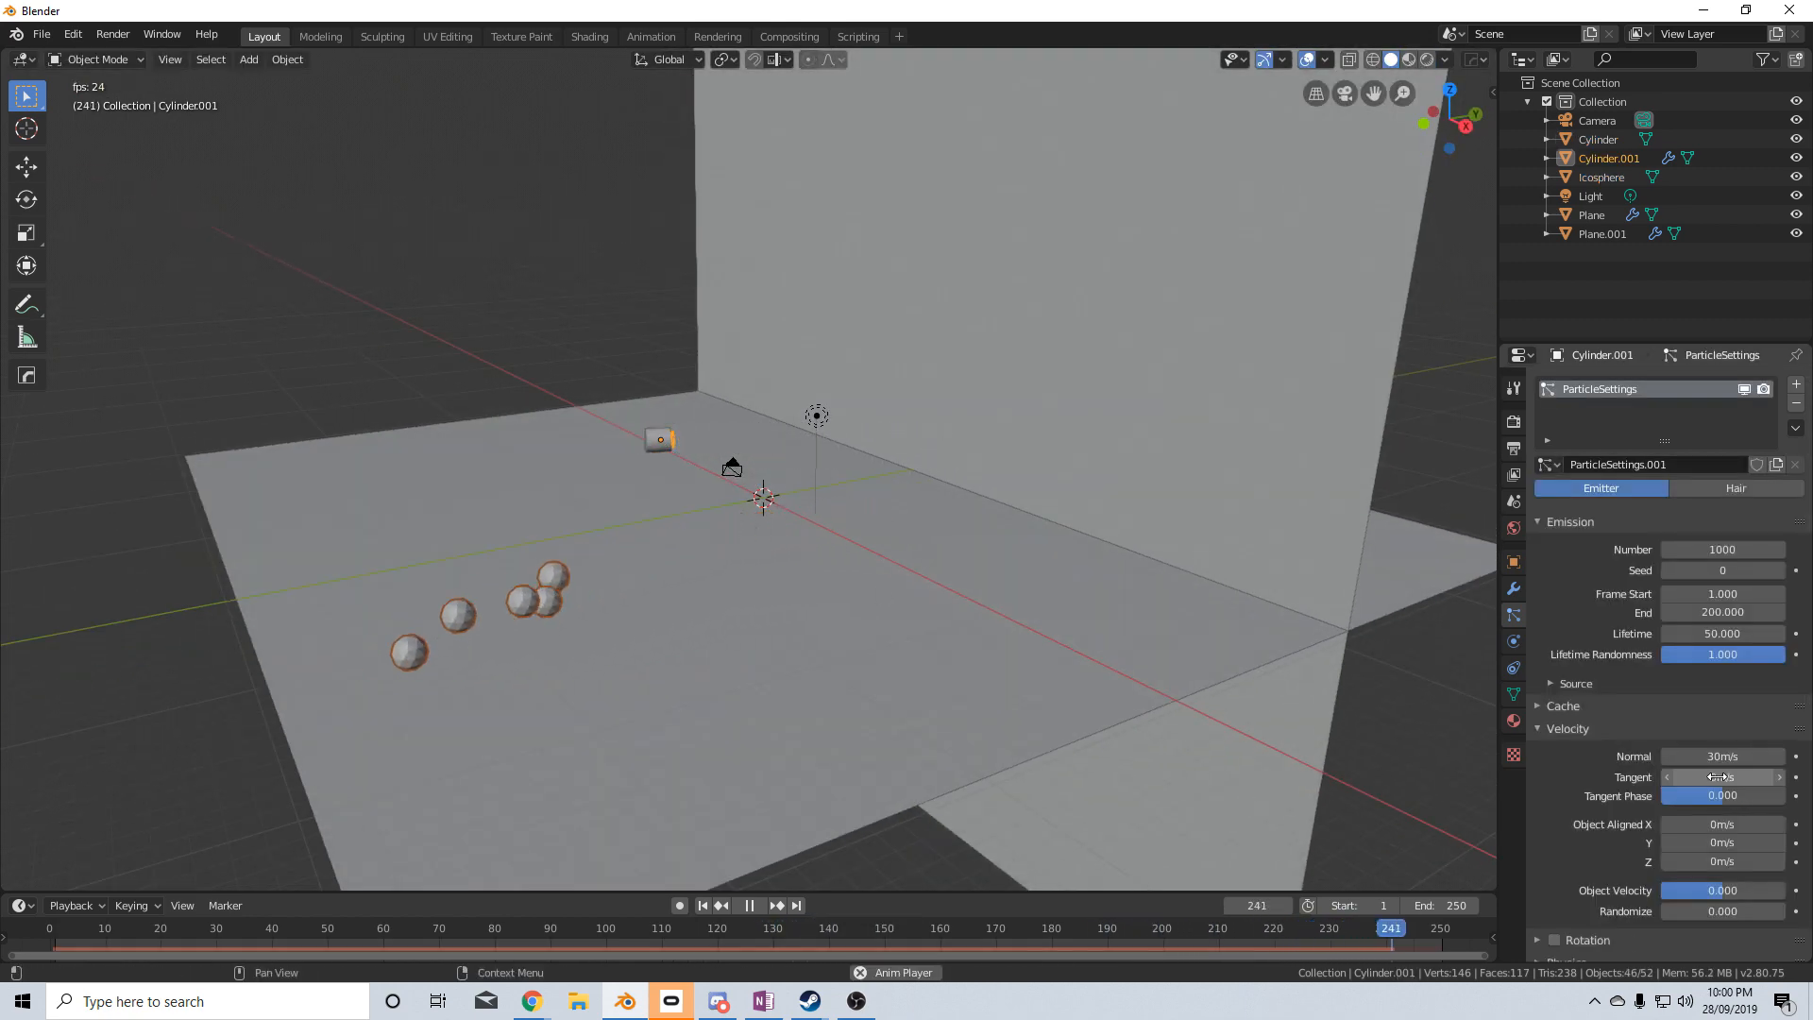
# Review the Render As choices to switch particles to Collection
pyautogui.click(1722, 634)
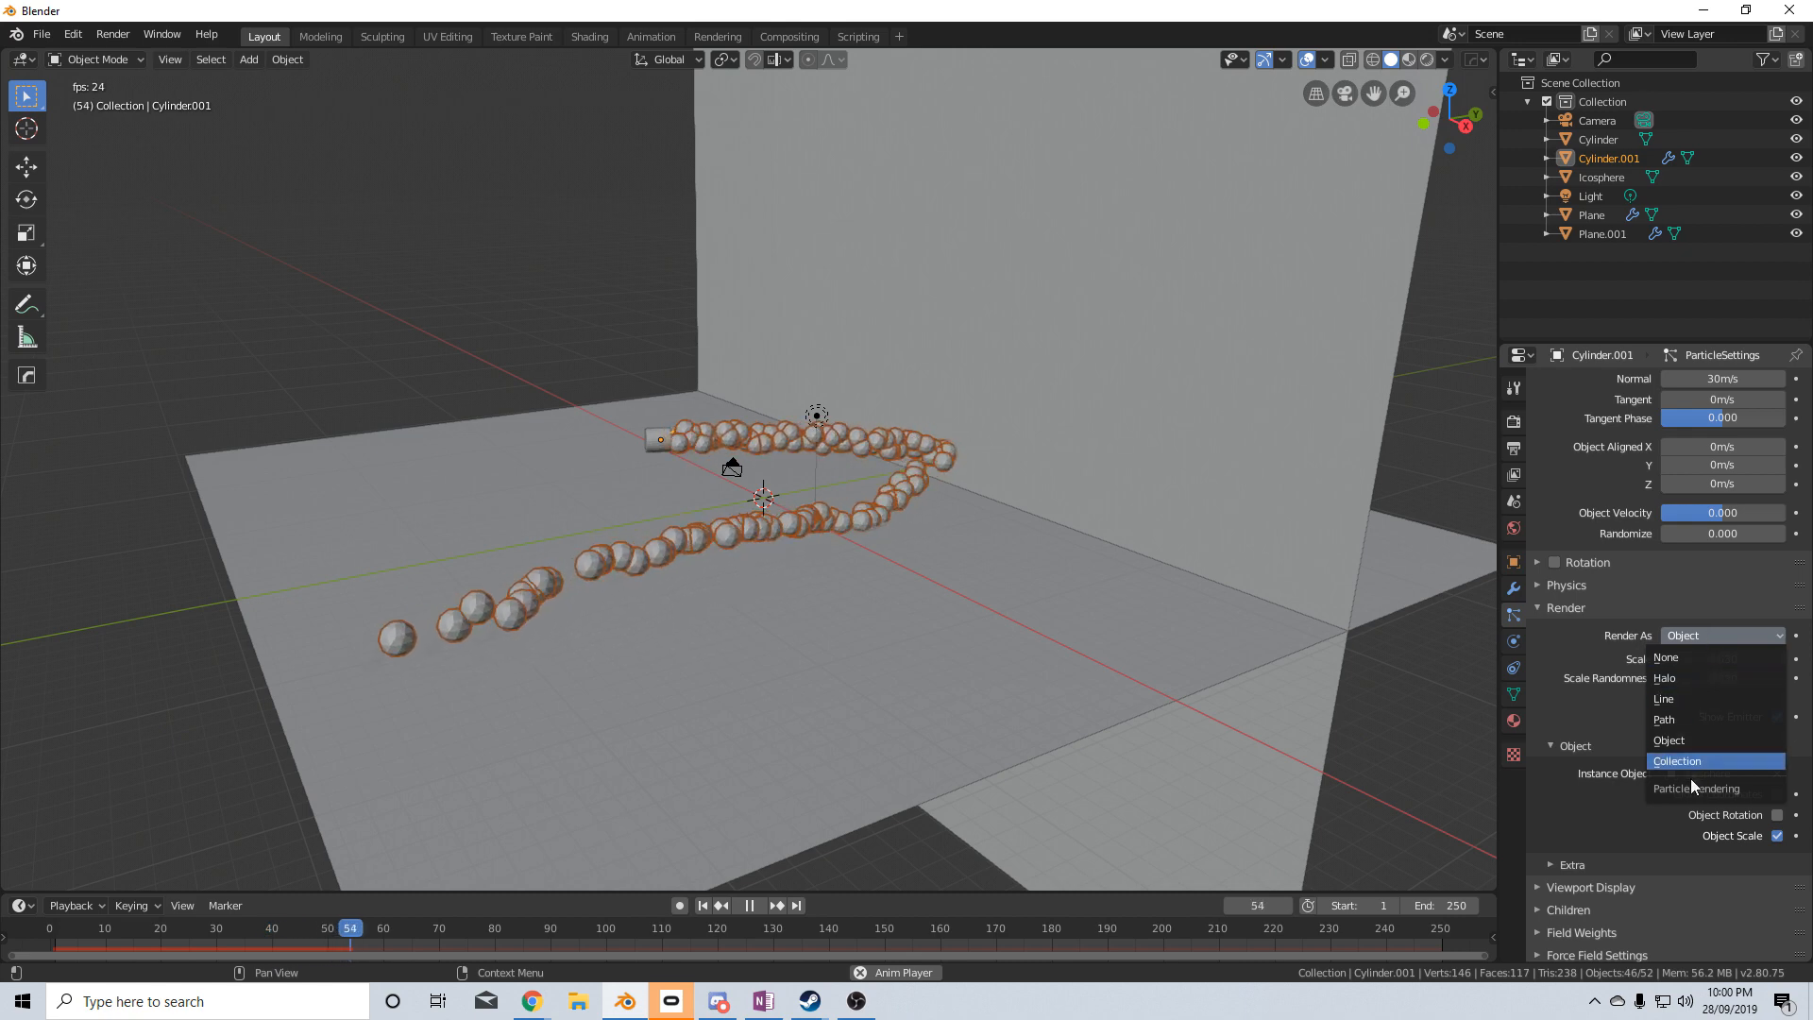